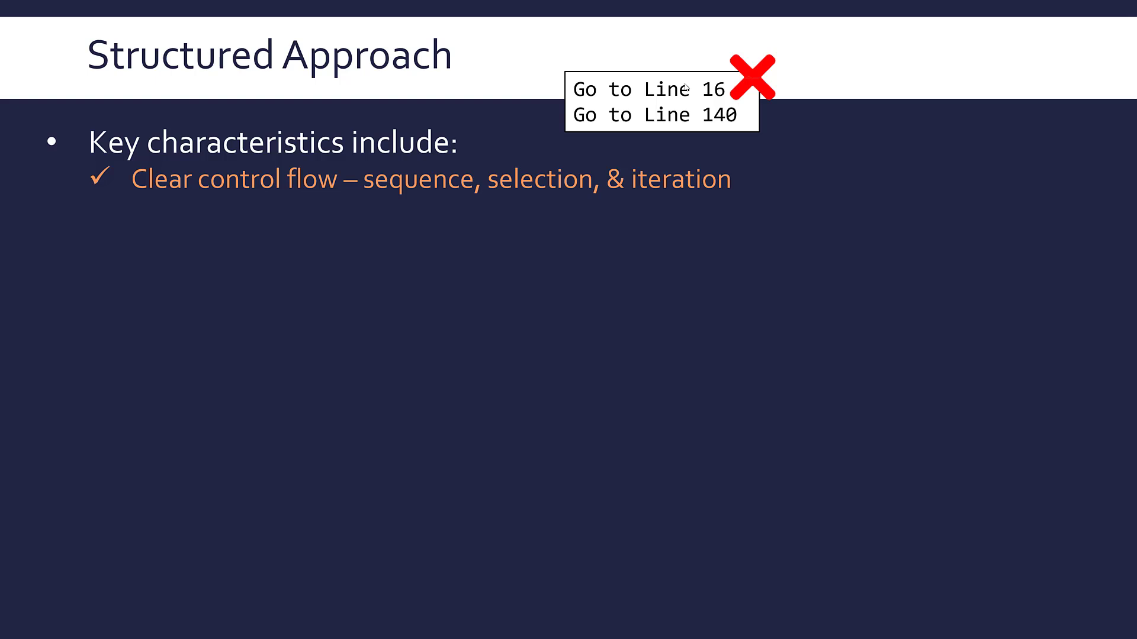
mouse_move(513, 205)
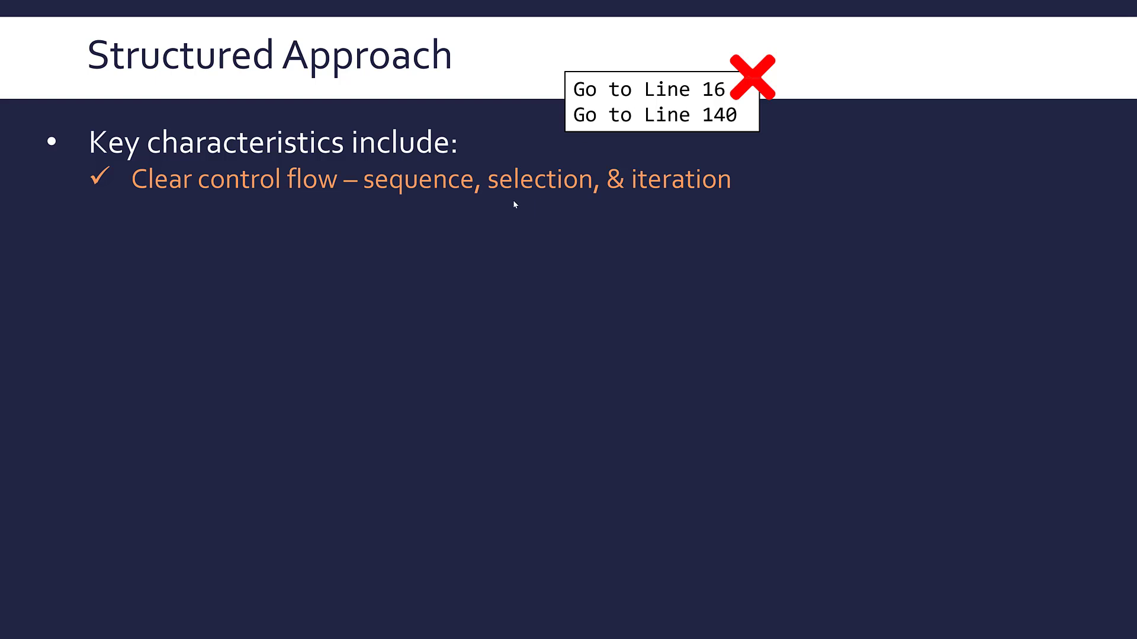
mouse_move(700, 197)
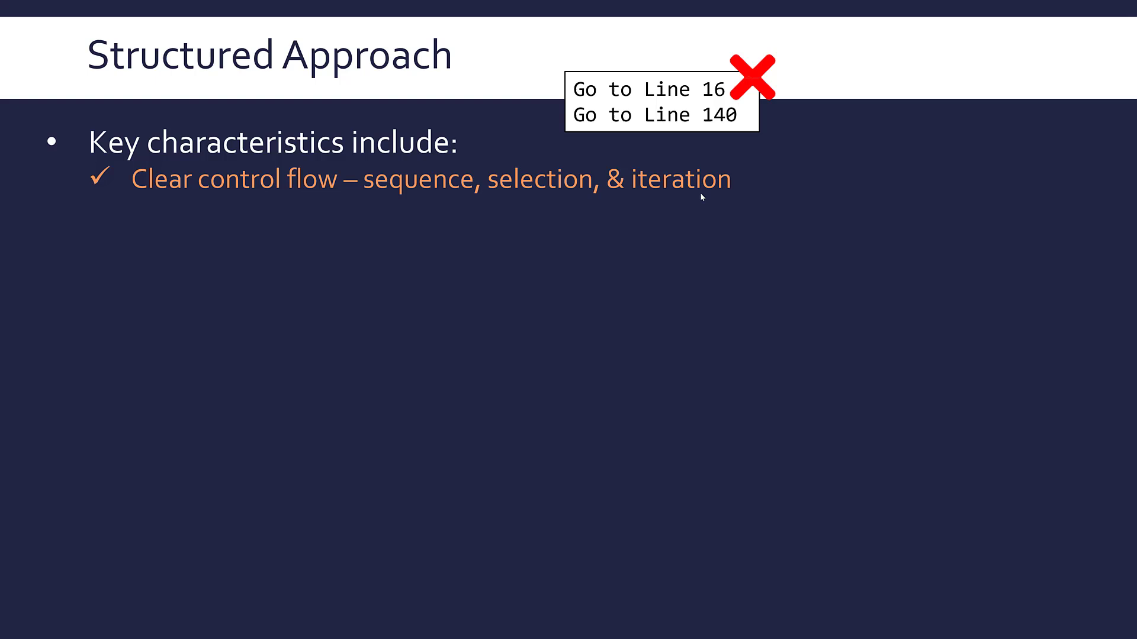
mouse_move(763, 158)
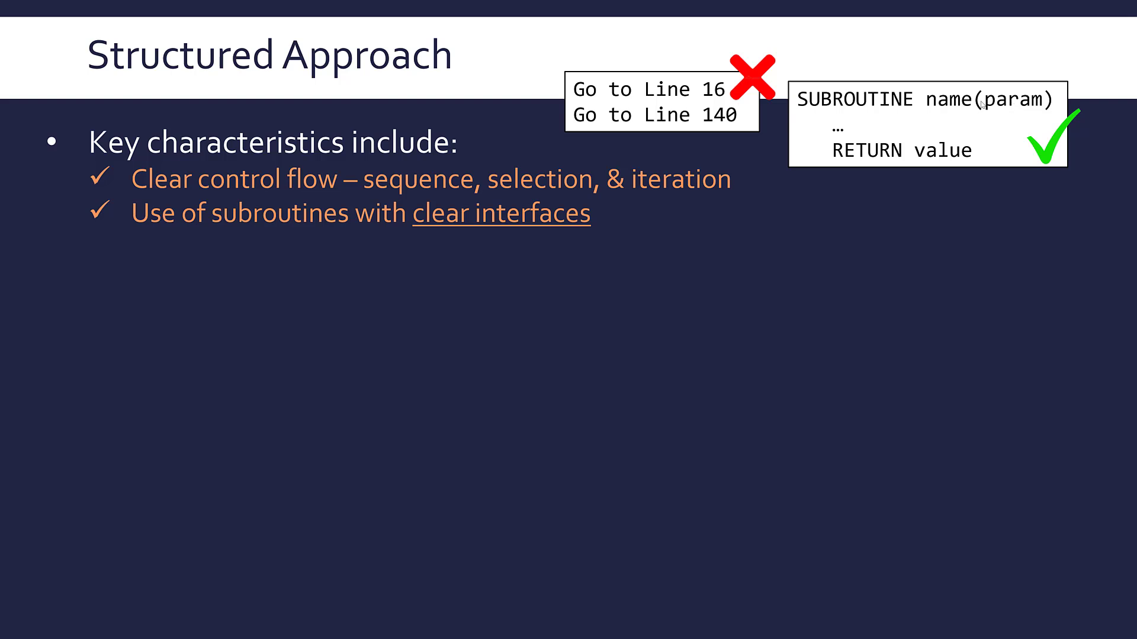
mouse_move(946, 111)
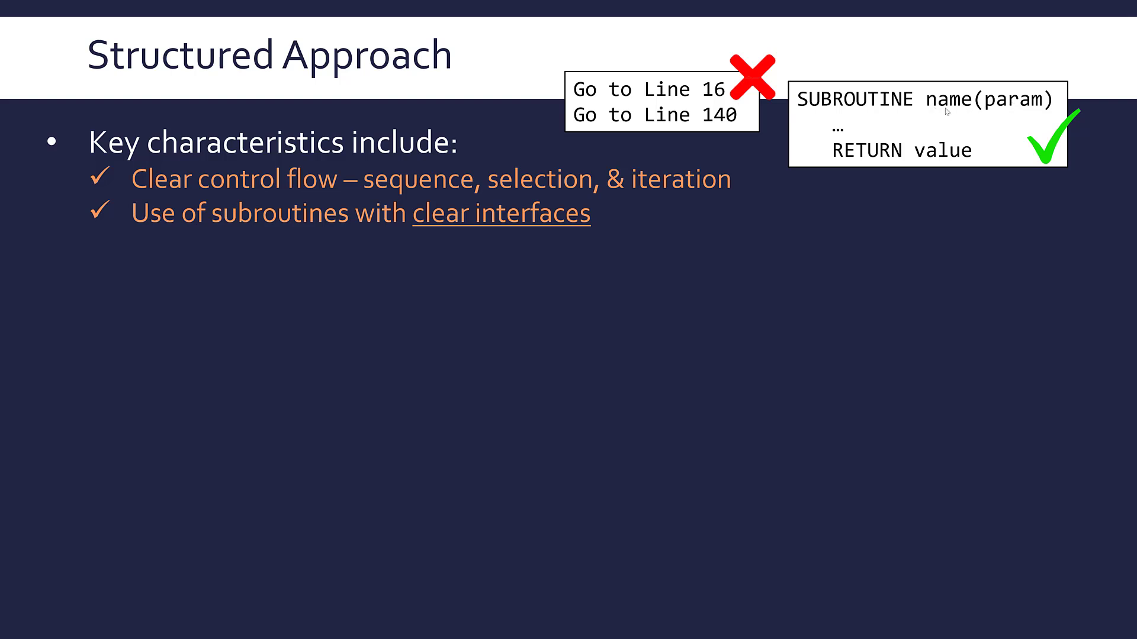
mouse_move(960, 113)
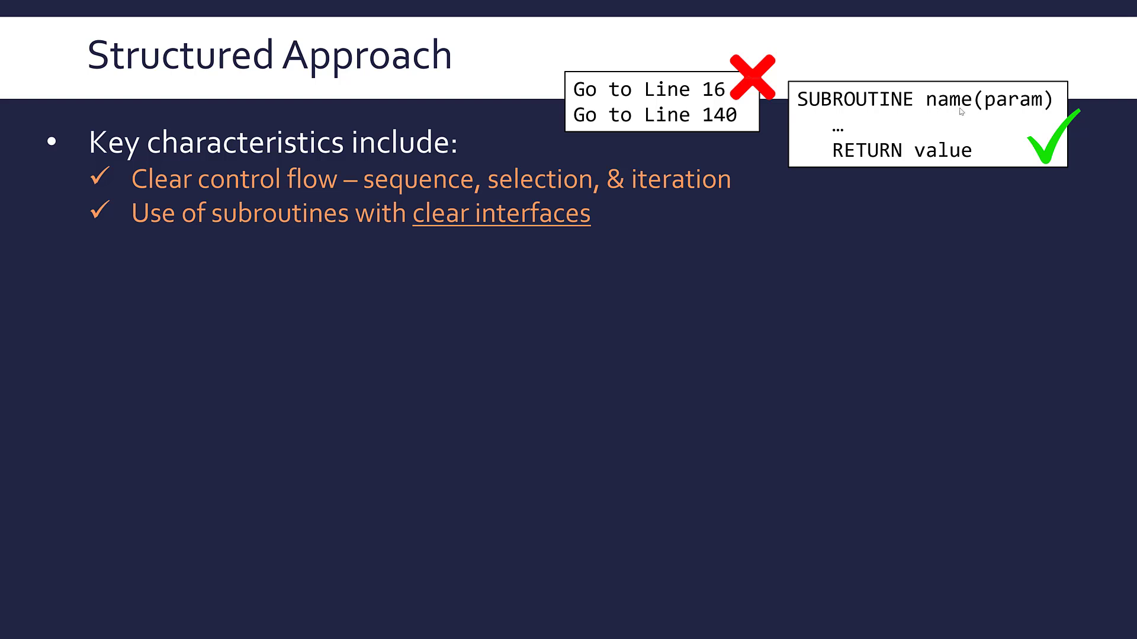
mouse_move(1008, 113)
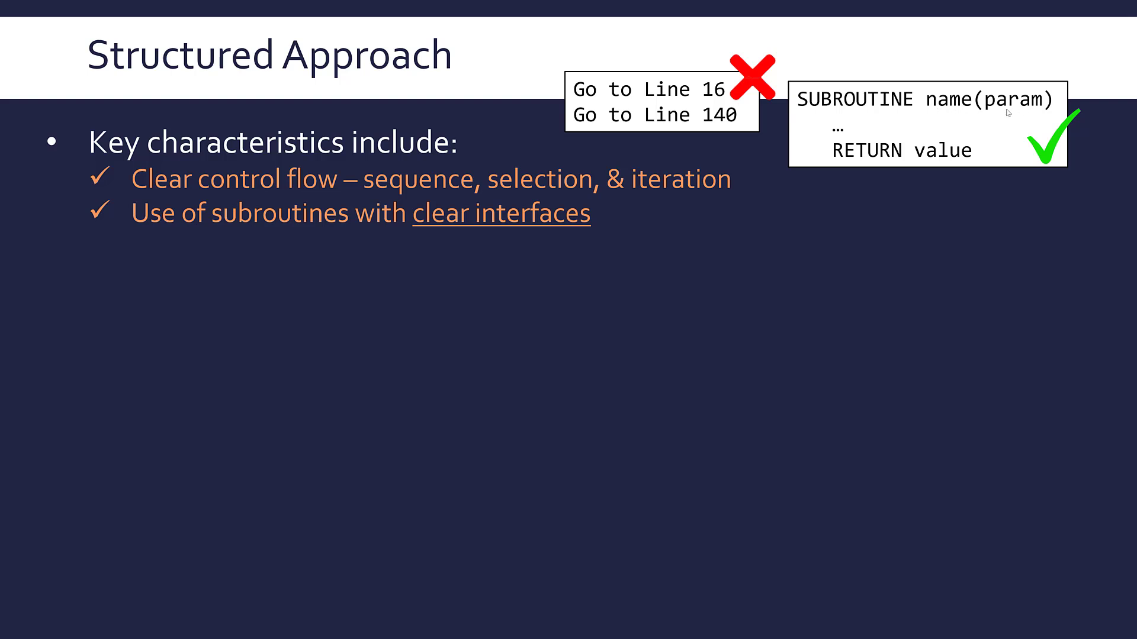
mouse_move(1109, 117)
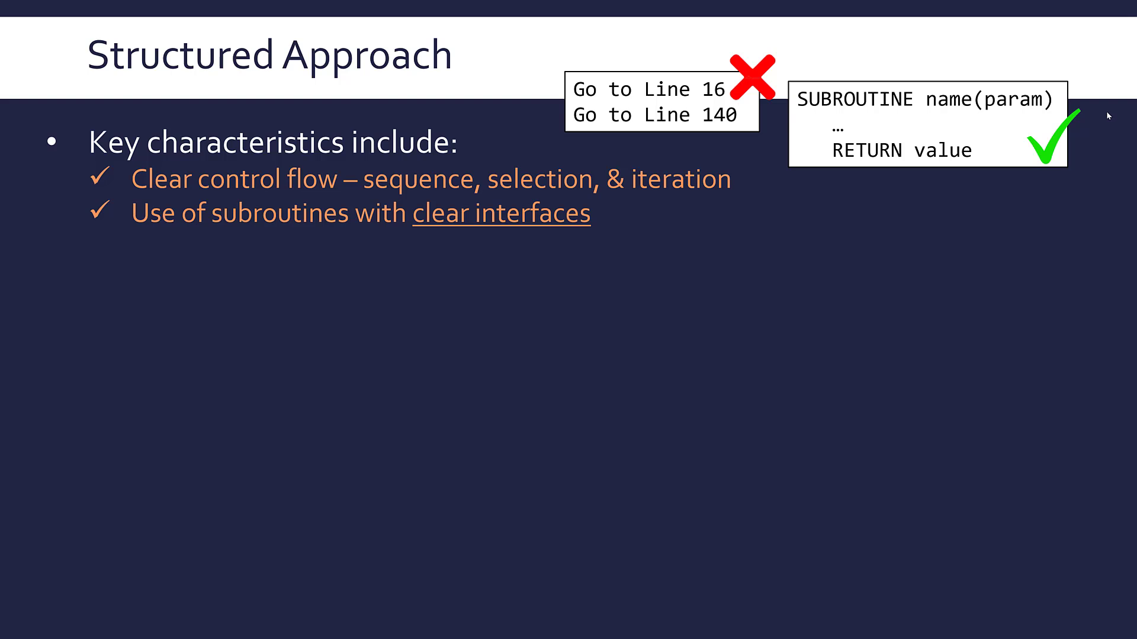
mouse_move(1043, 112)
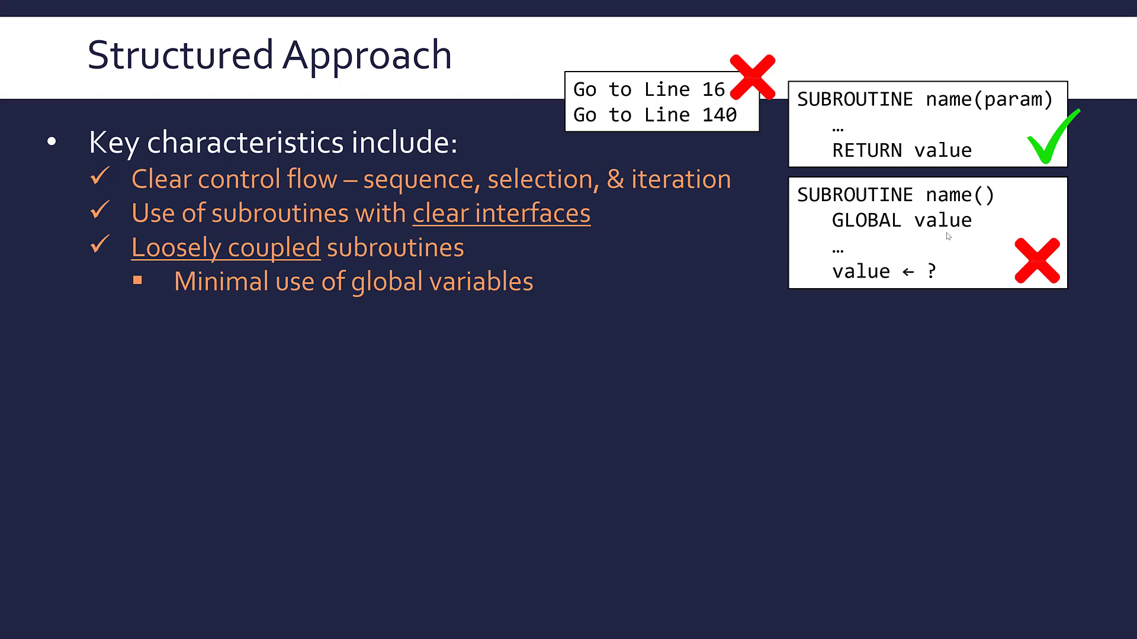
mouse_move(957, 232)
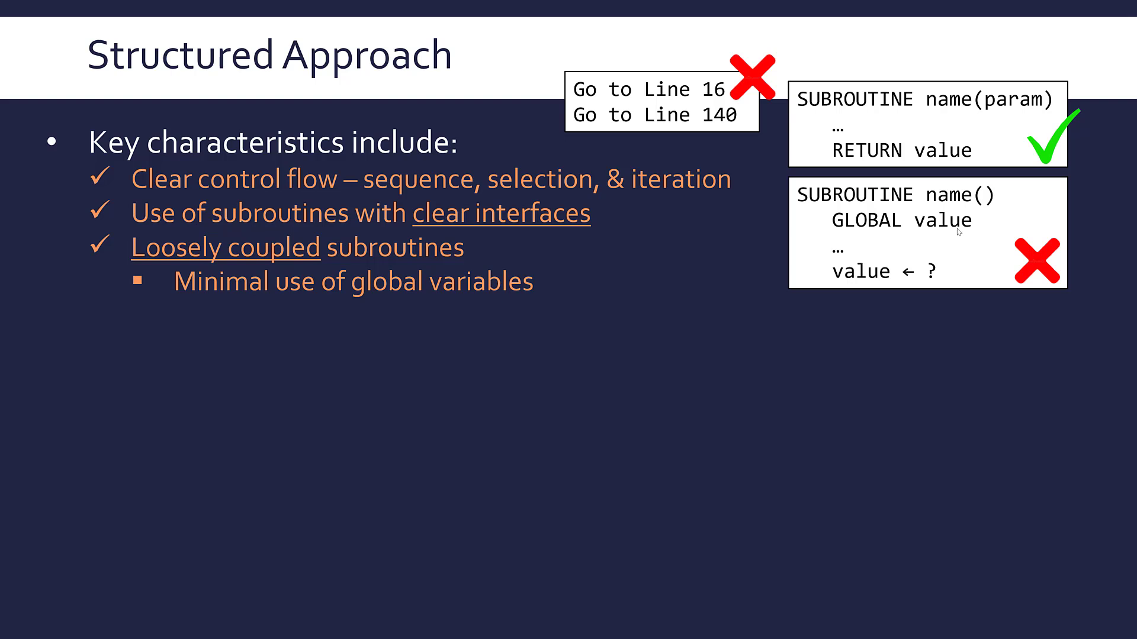
mouse_move(937, 264)
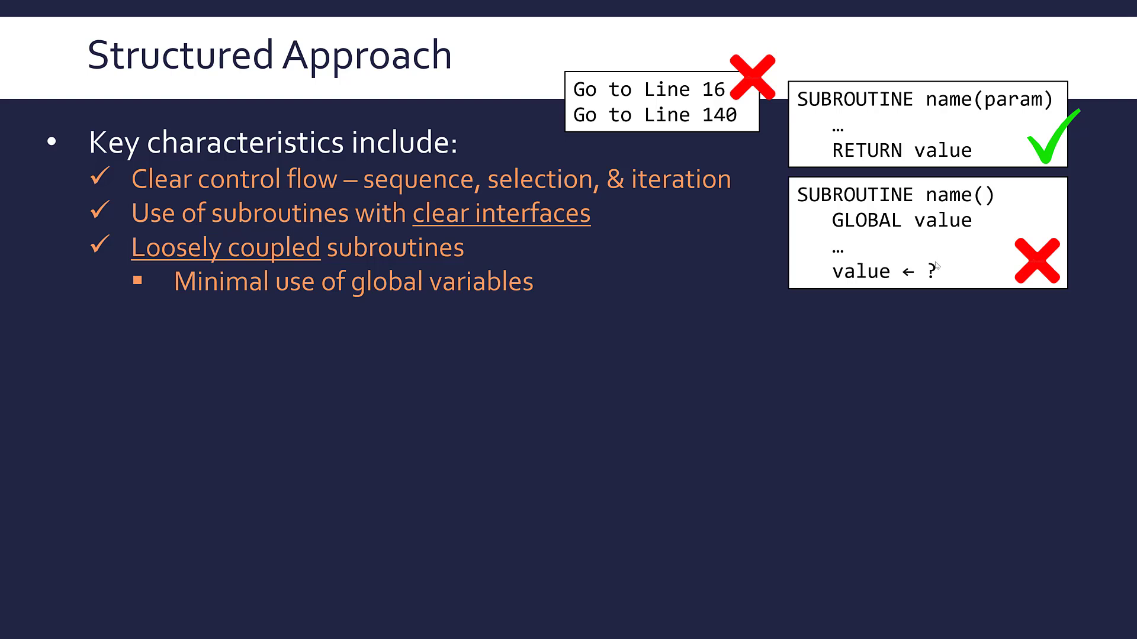
mouse_move(387, 271)
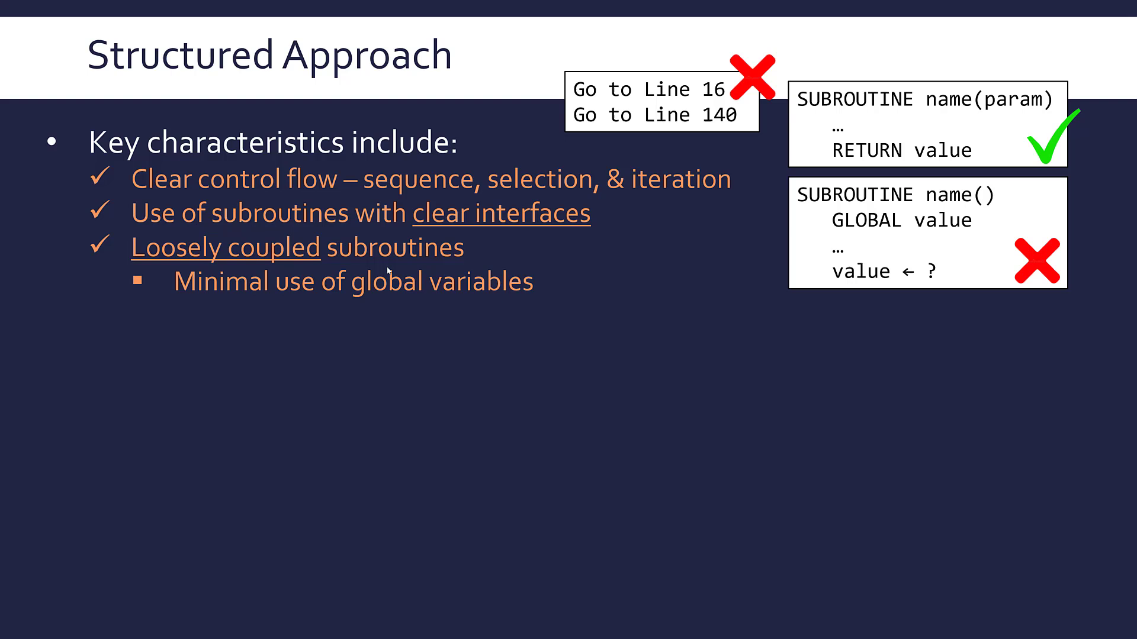